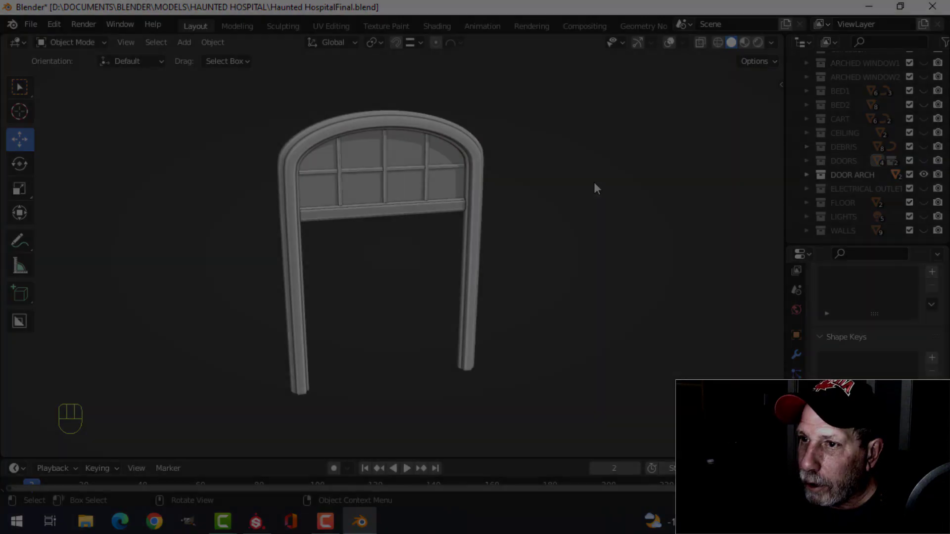
Unwrap the arch mesh with Follow Active Quads in the UV Editing workspace
{"action": "left_click", "coordinate": [330, 25]}
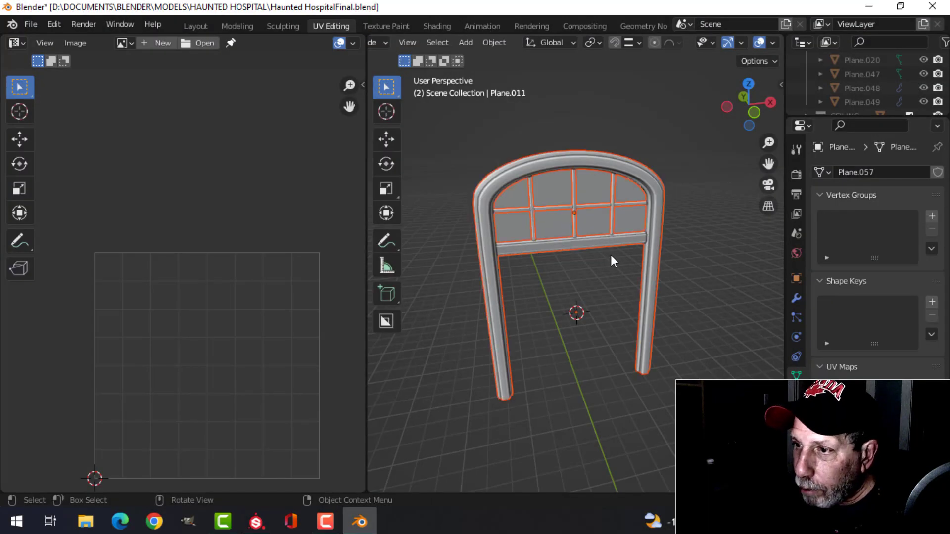
{"action": "key", "text": "Tab"}
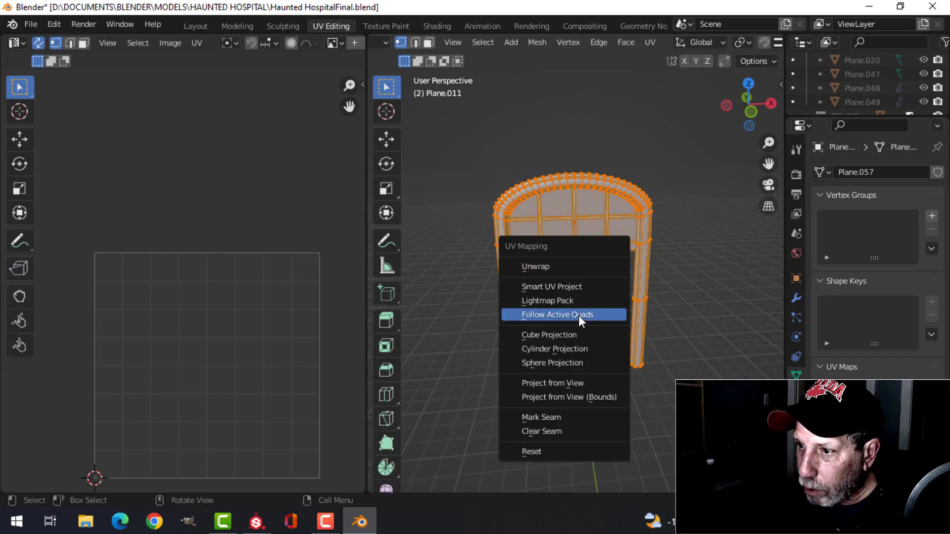
{"action": "left_click", "coordinate": [548, 335]}
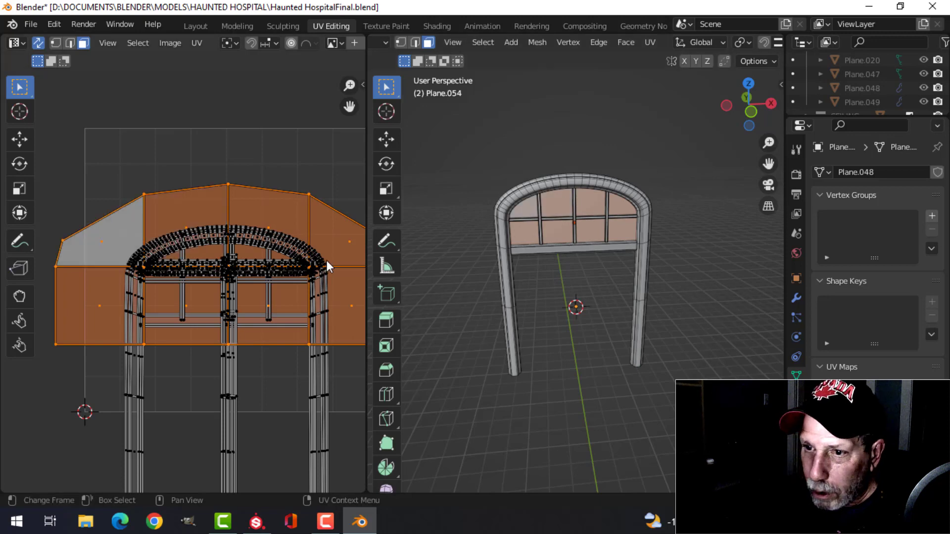
{"action": "key", "text": "g"}
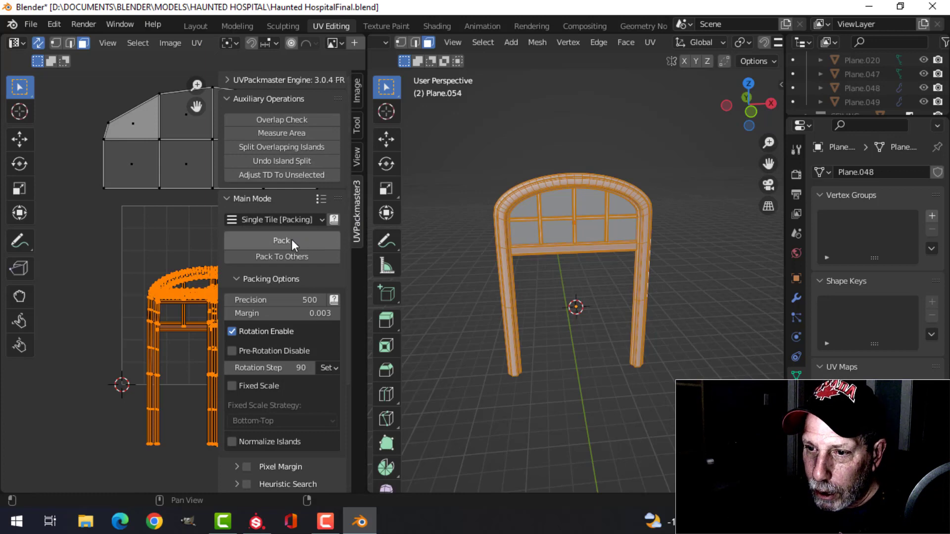
Pack the UV islands, scale and place the pane islands, return to Object Mode and save
{"action": "left_click", "coordinate": [281, 240]}
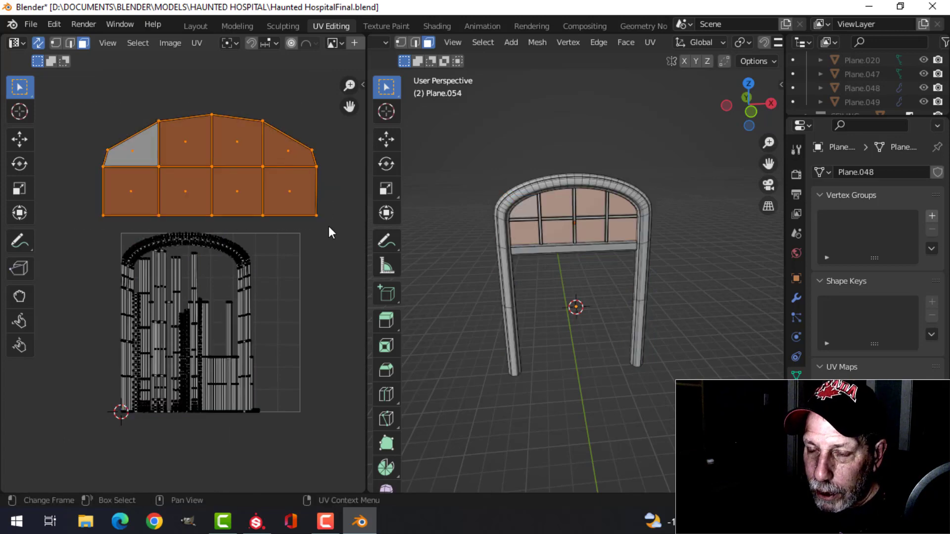
{"action": "key", "text": "s"}
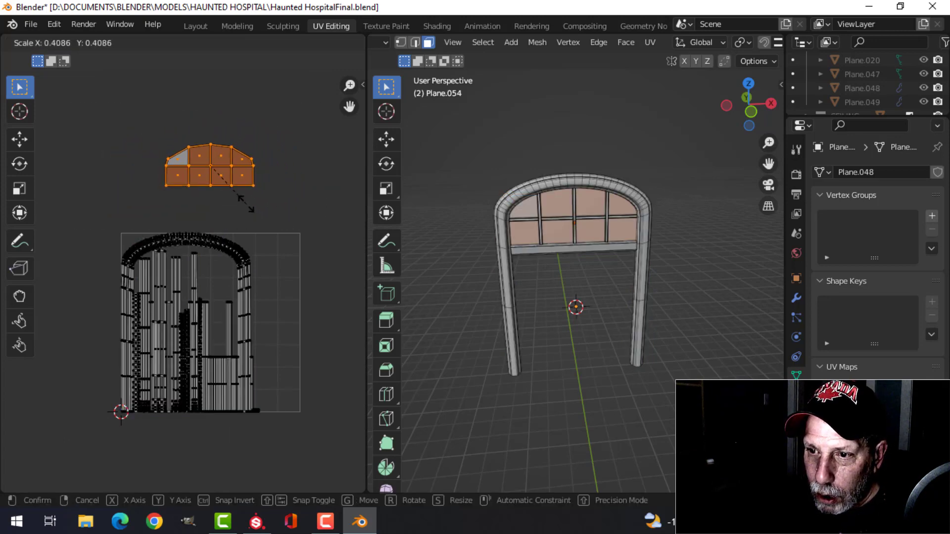
{"action": "key", "text": "r"}
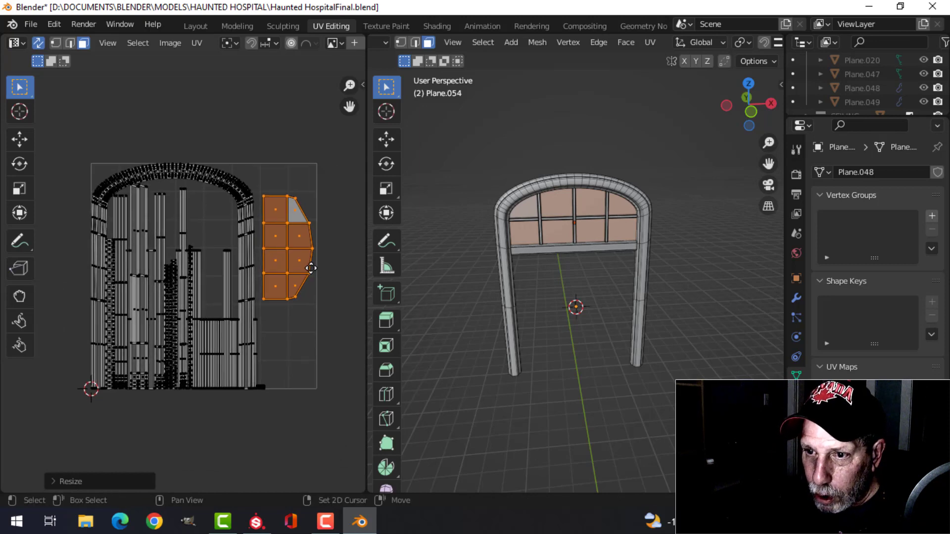
{"action": "key", "text": "Tab"}
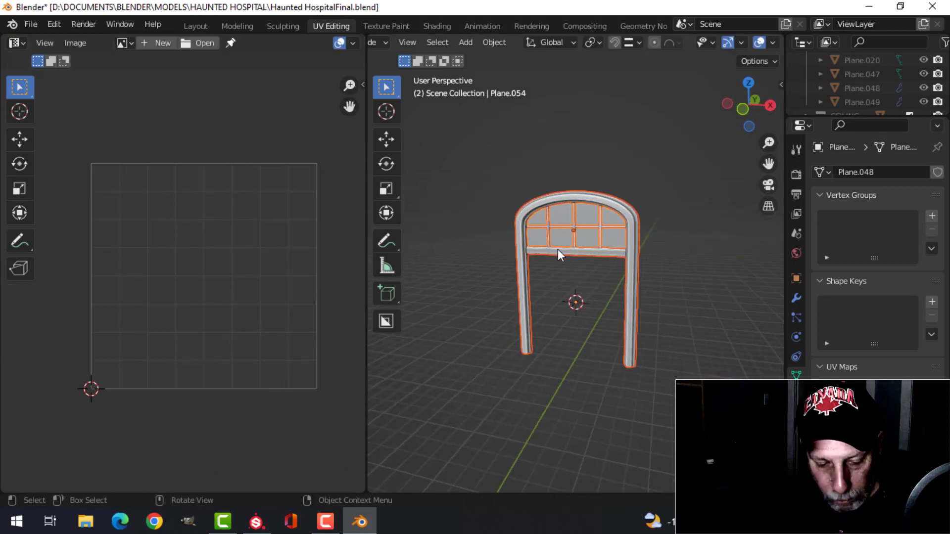
{"action": "key", "text": "ctrl+s"}
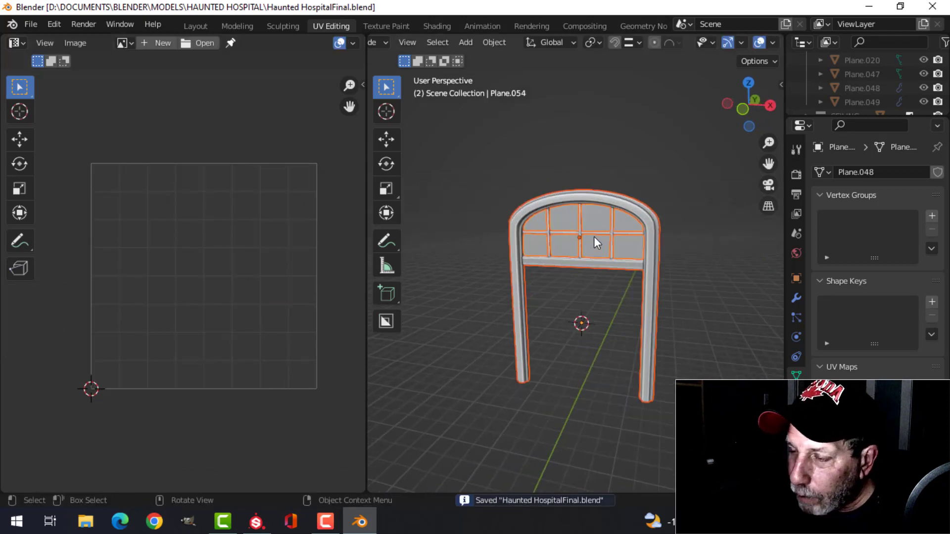
{"action": "mouse_move", "coordinate": [611, 285]}
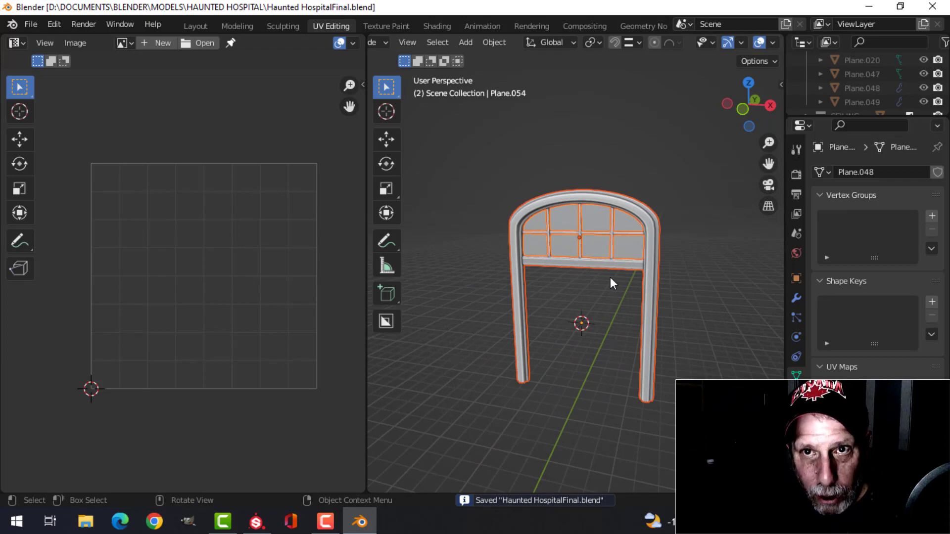
Delete the empty default layer and find the HospitalWood smart material by searching 'wood'
{"action": "left_click", "coordinate": [256, 522]}
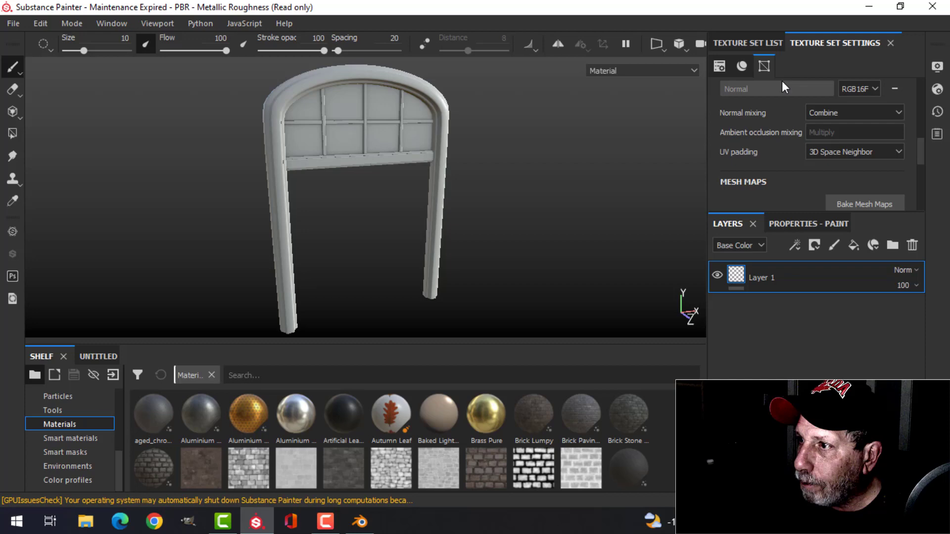
{"action": "left_click", "coordinate": [748, 42]}
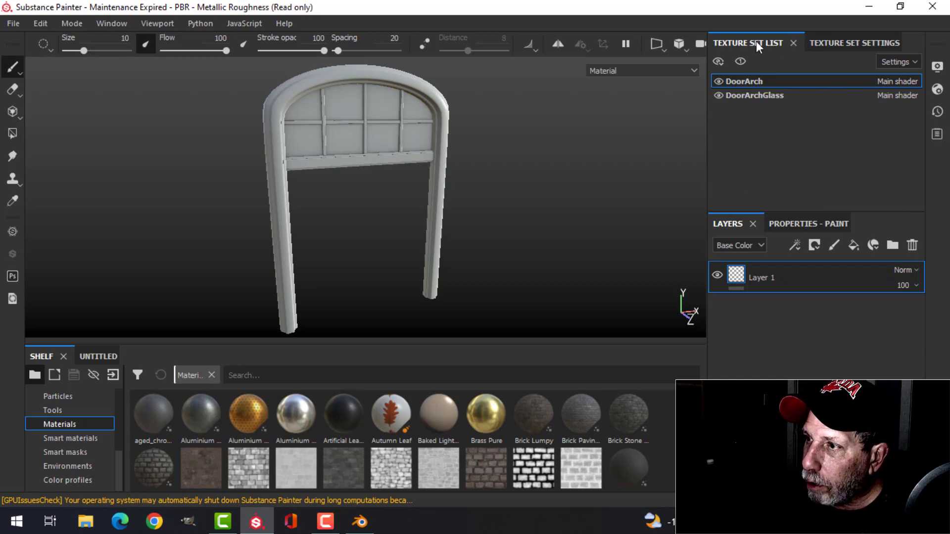
{"action": "mouse_move", "coordinate": [748, 92]}
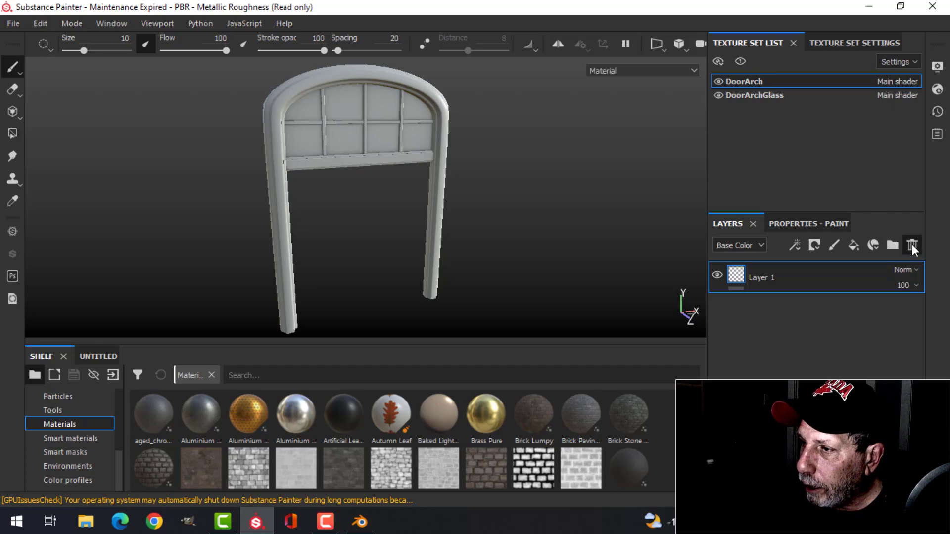
{"action": "left_click", "coordinate": [71, 438]}
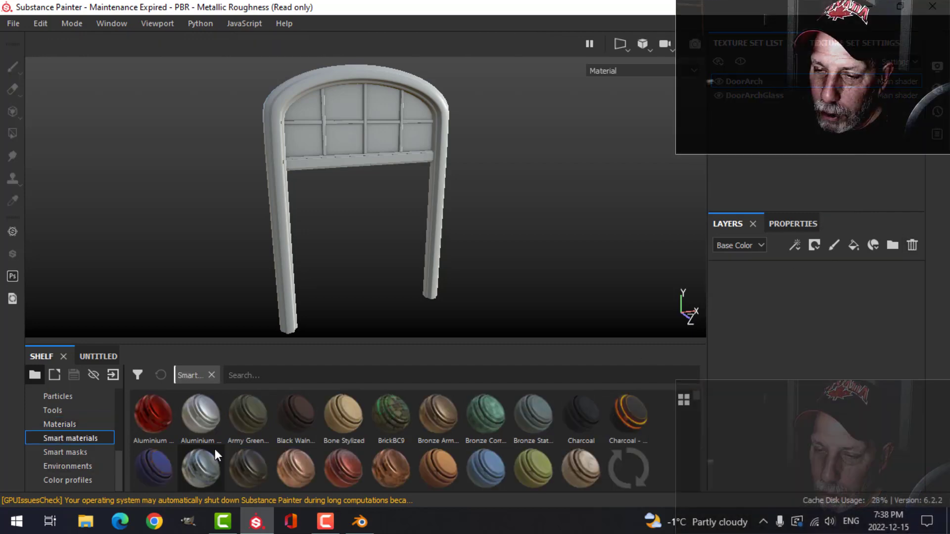
{"action": "type", "text": "w"}
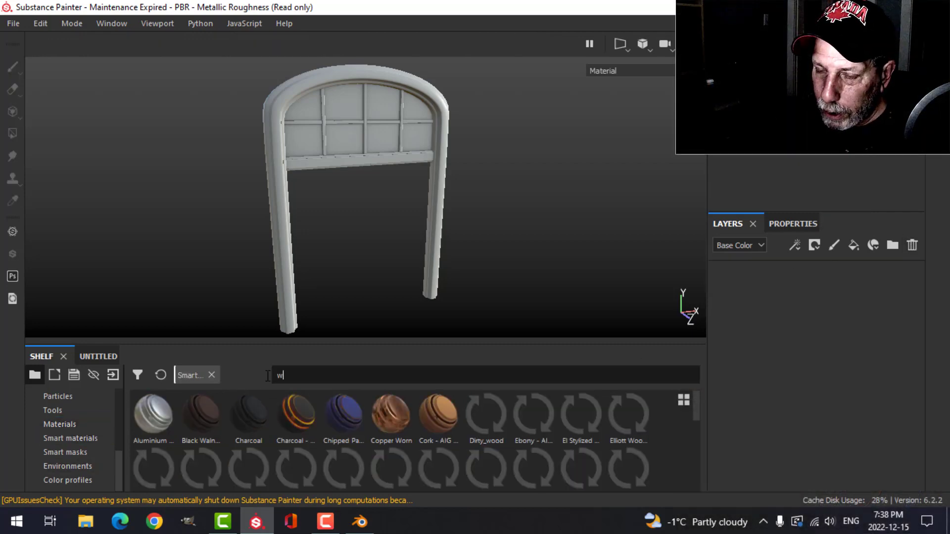
{"action": "type", "text": "ood"}
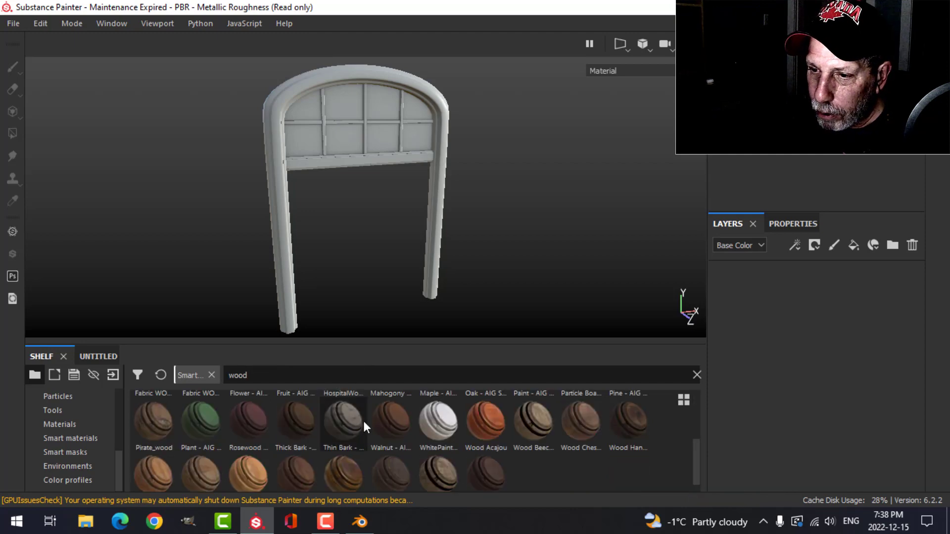
{"action": "scroll", "scroll_direction": "up", "scroll_amount": 3}
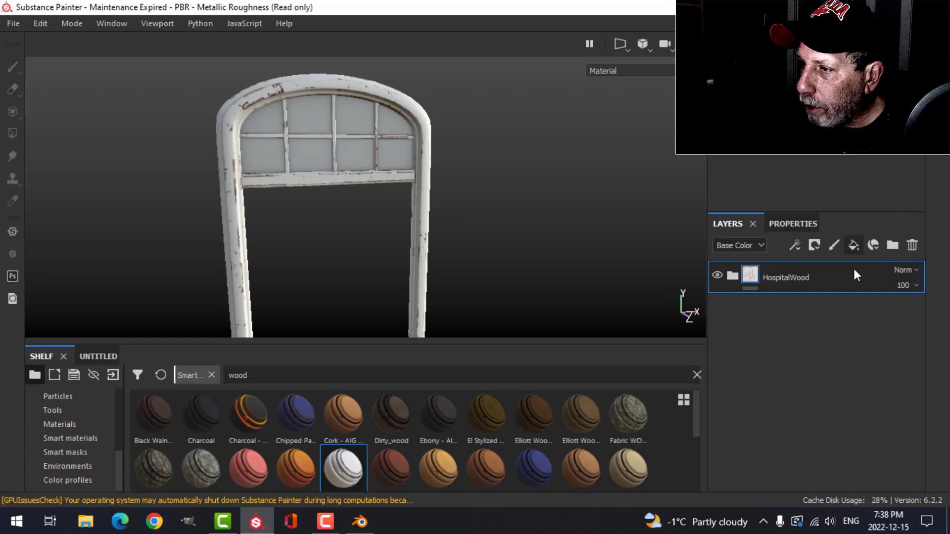
Add a fill layer above HospitalWood and give it a dark base colour
{"action": "left_click", "coordinate": [814, 245]}
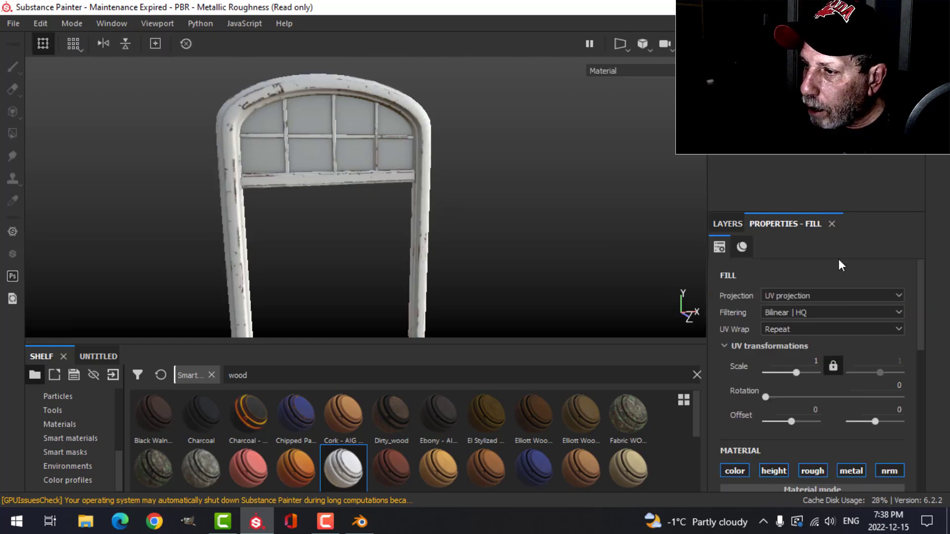
{"action": "scroll", "scroll_direction": "down", "scroll_amount": 3}
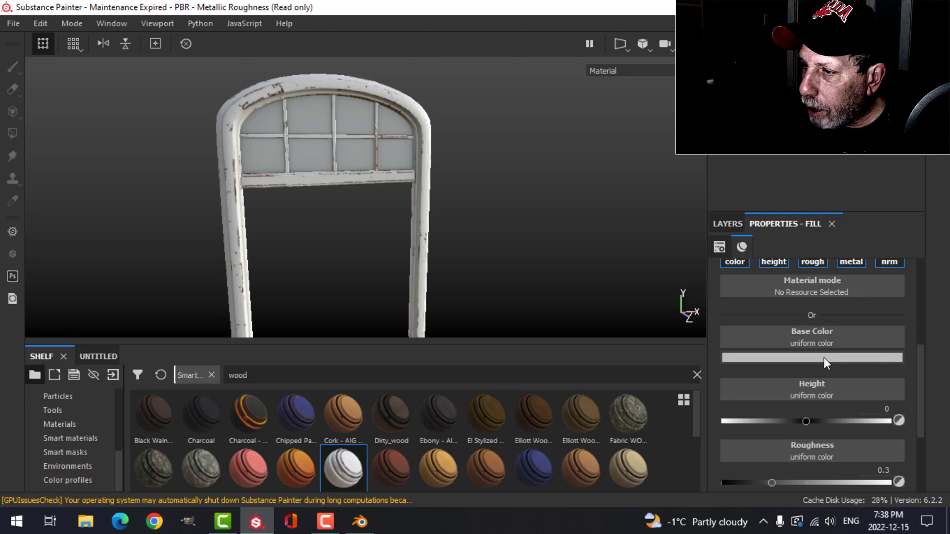
{"action": "left_click", "coordinate": [811, 358]}
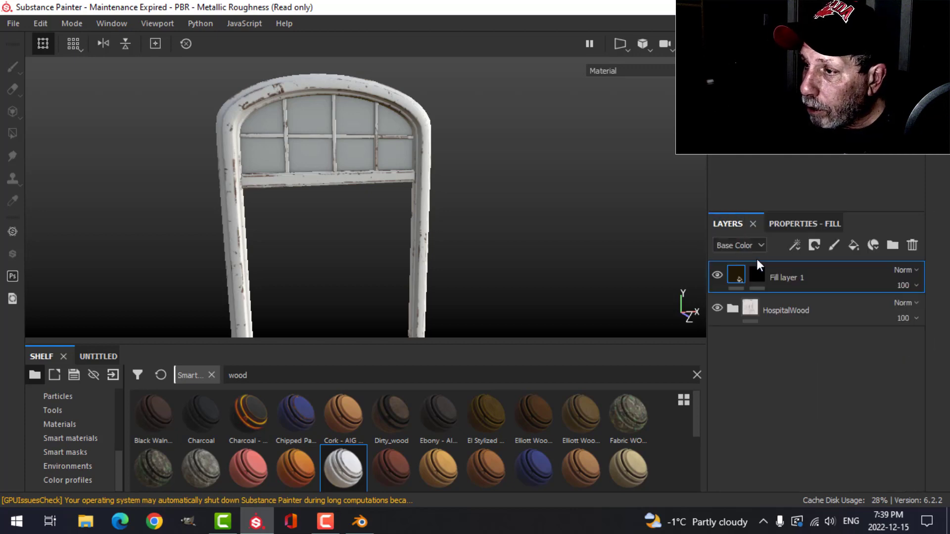
Mask the fill layer with a Dirt generator and rename it dirt1
{"action": "left_click", "coordinate": [795, 244]}
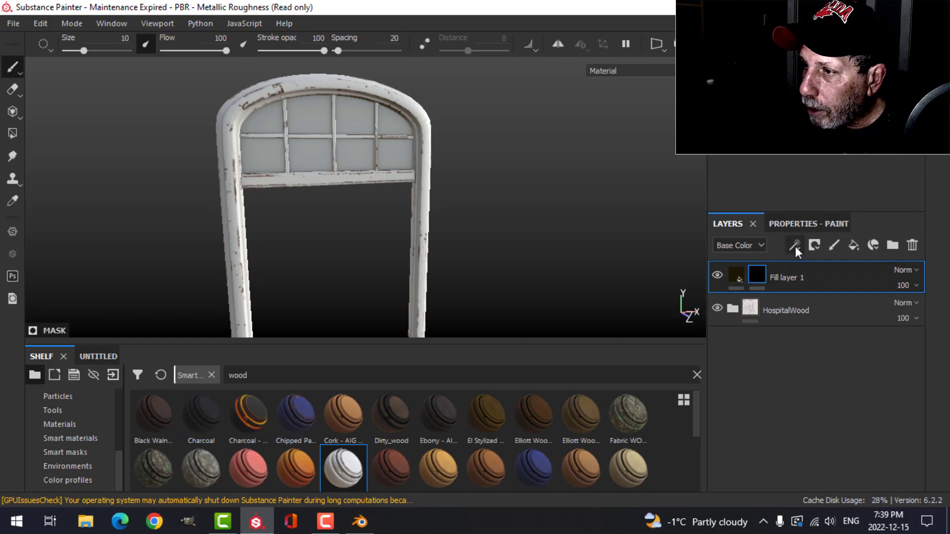
{"action": "left_click", "coordinate": [795, 244]}
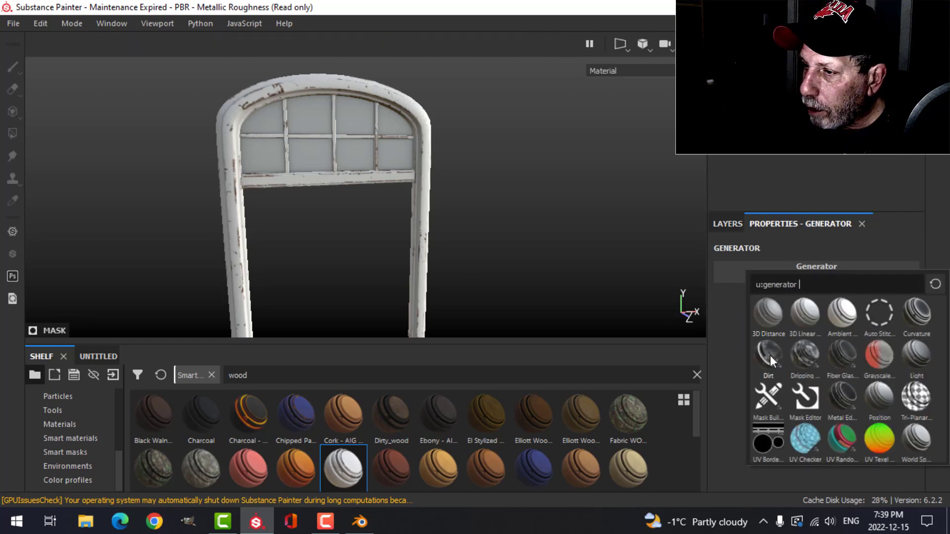
{"action": "left_click", "coordinate": [768, 356]}
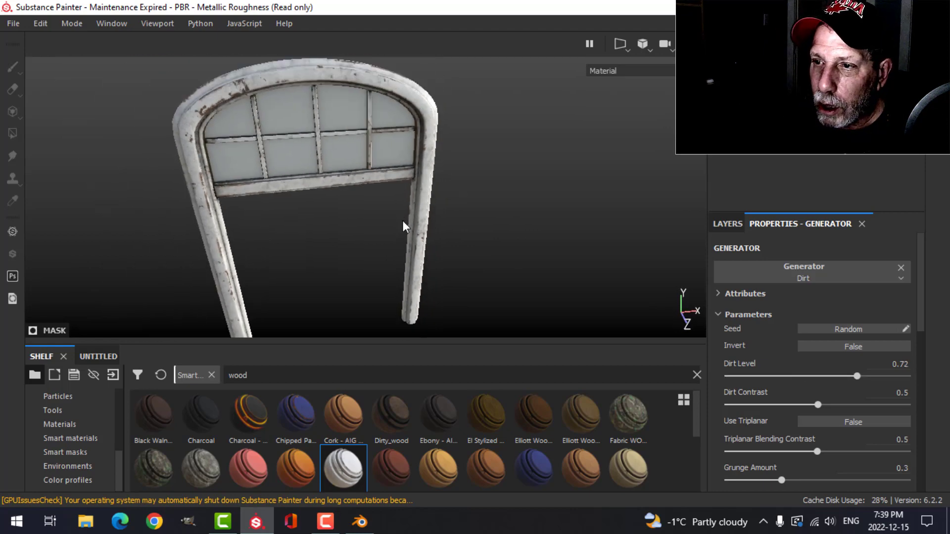
{"action": "left_click", "coordinate": [726, 223]}
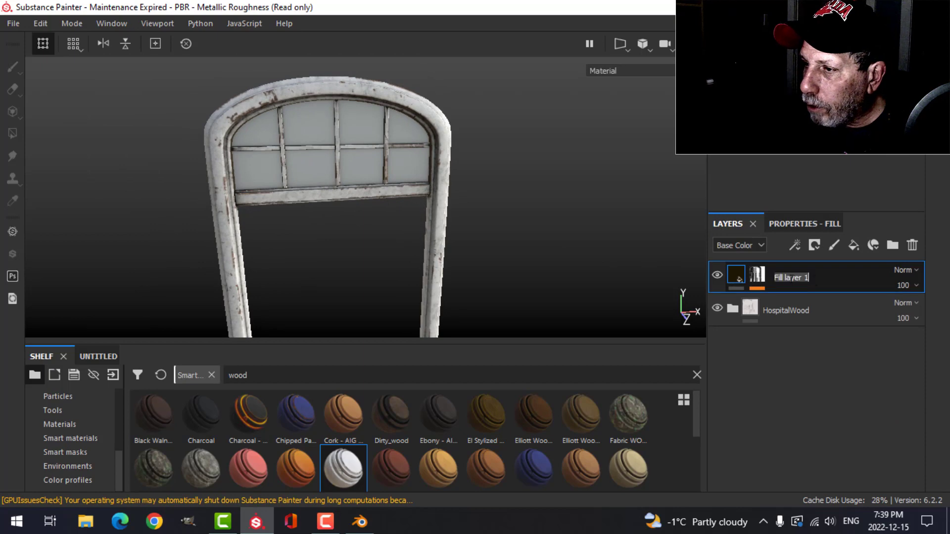
{"action": "type", "text": "dirt1"}
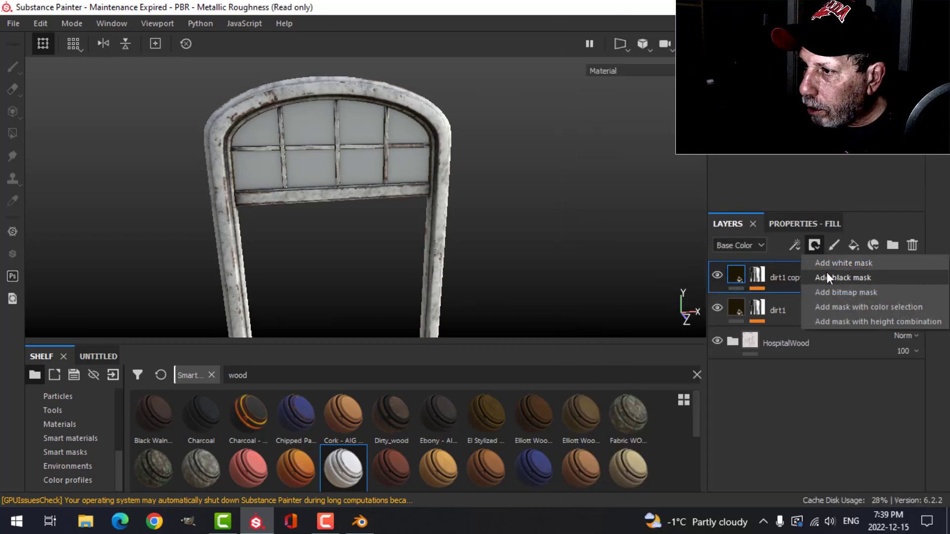
Give the copied dirt layer a black mask for the Metal Edge Wear generator
{"action": "left_click", "coordinate": [842, 277]}
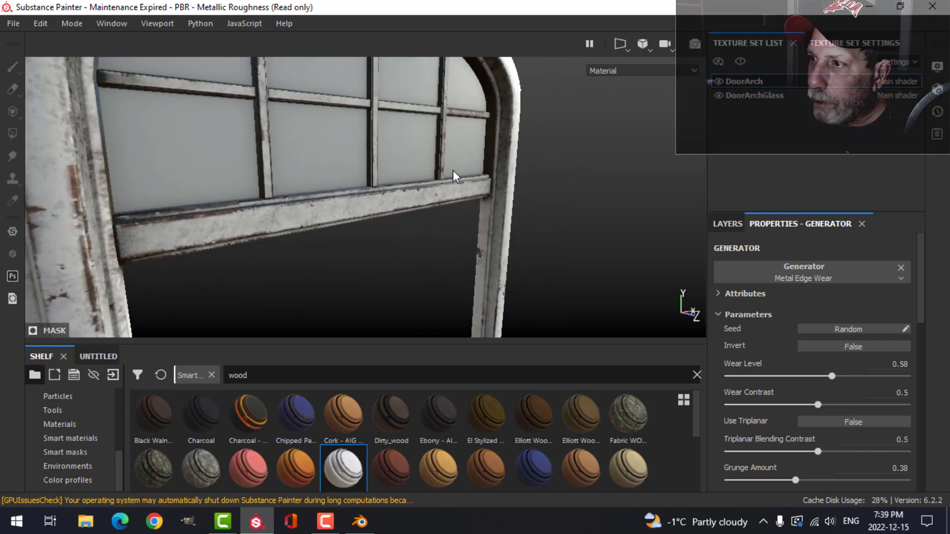
Set the arch texture set size to 2048 and return to the texture set list
{"action": "left_click", "coordinate": [833, 43]}
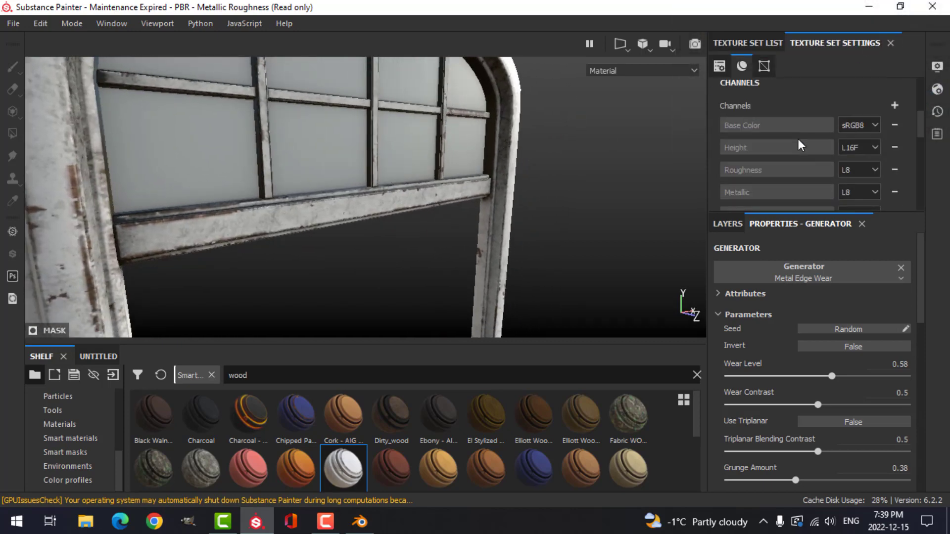
{"action": "left_click", "coordinate": [801, 114]}
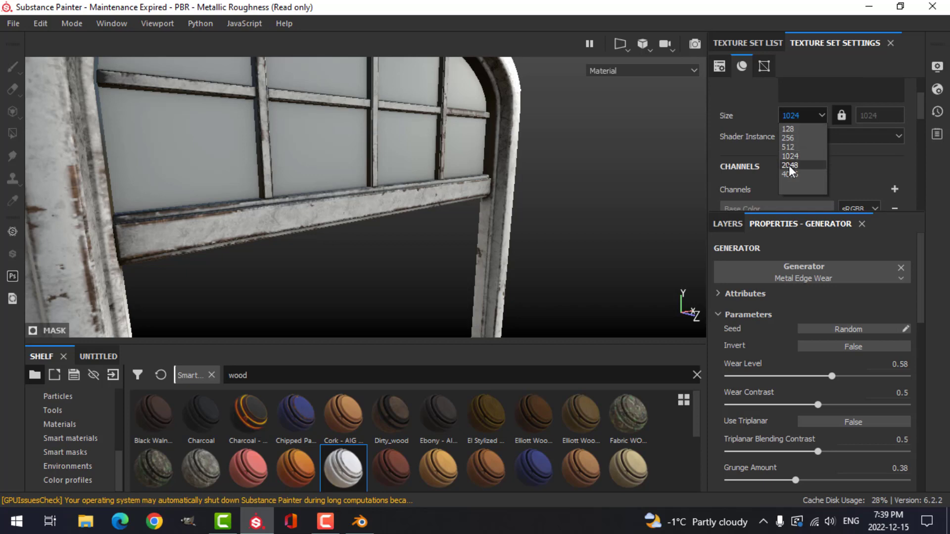
{"action": "left_click", "coordinate": [792, 165]}
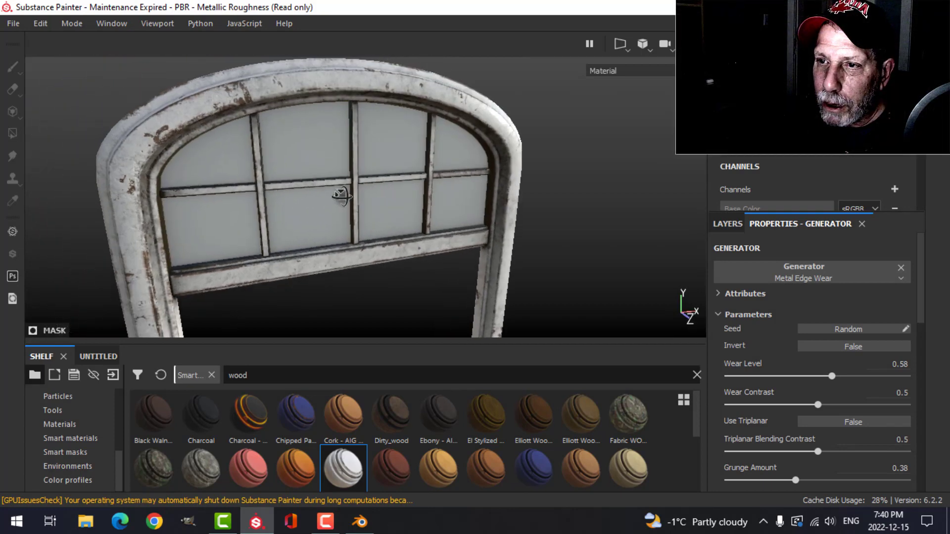
{"action": "left_click_drag", "start_coordinate": [343, 195], "coordinate": [414, 200]}
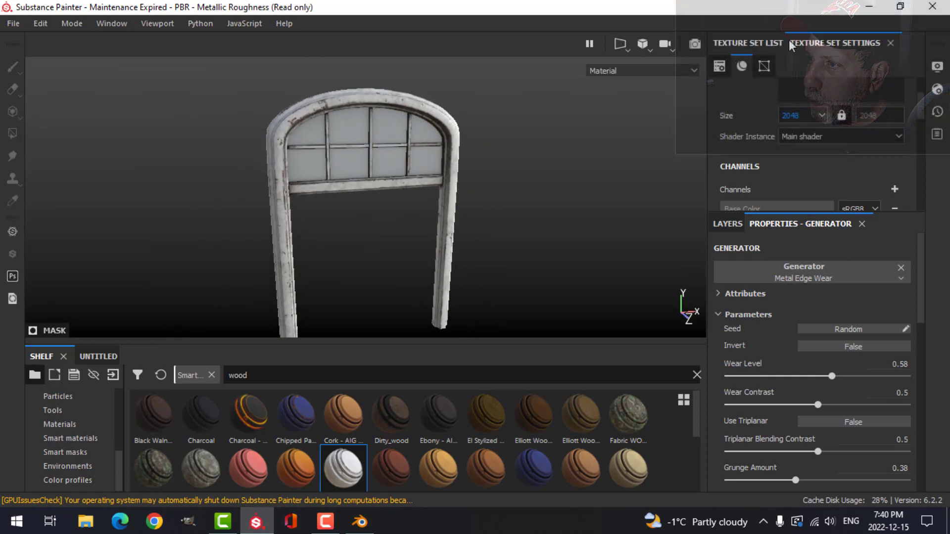
{"action": "left_click", "coordinate": [748, 43]}
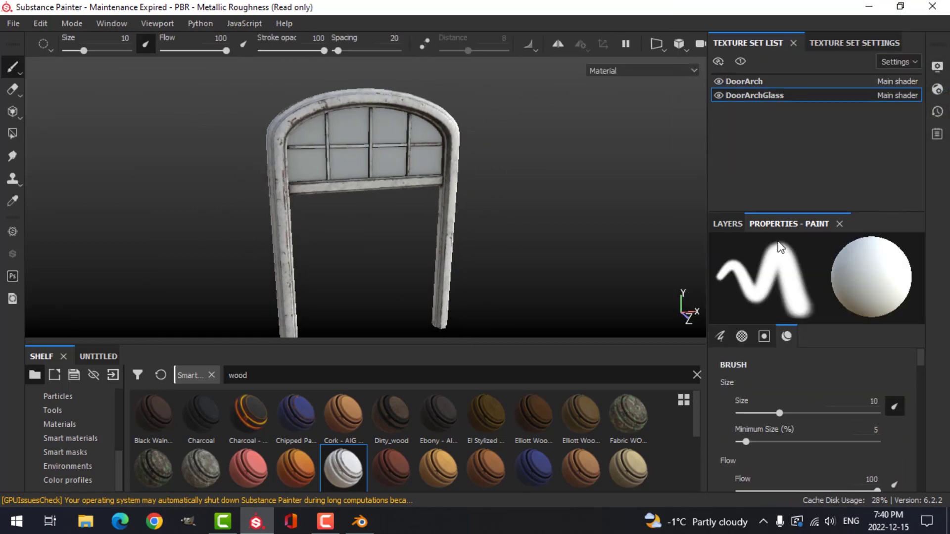
Apply Glass Film Dirty Mirror to the DoorArchGlass set and add a fill layer above it
{"action": "left_click", "coordinate": [840, 224]}
{"action": "type", "text": "glas"}
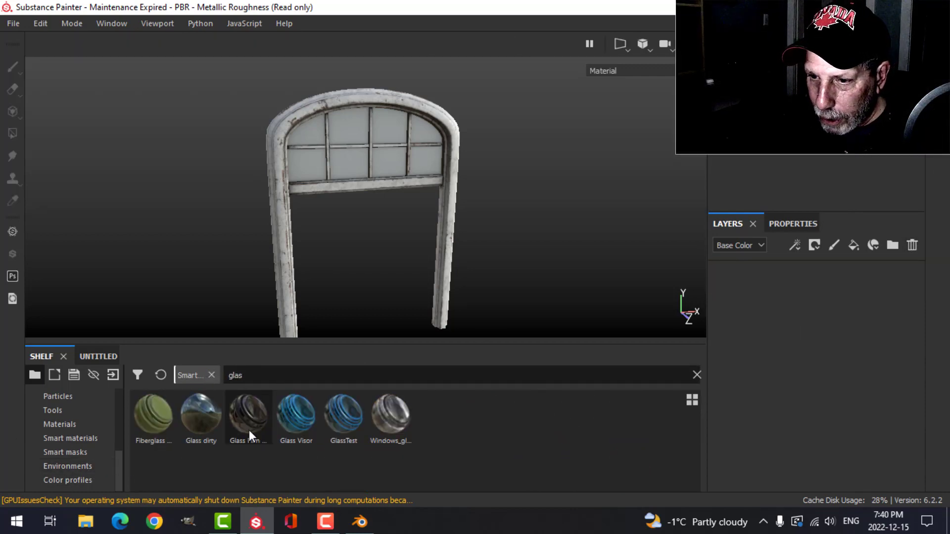
{"action": "left_click", "coordinate": [248, 416]}
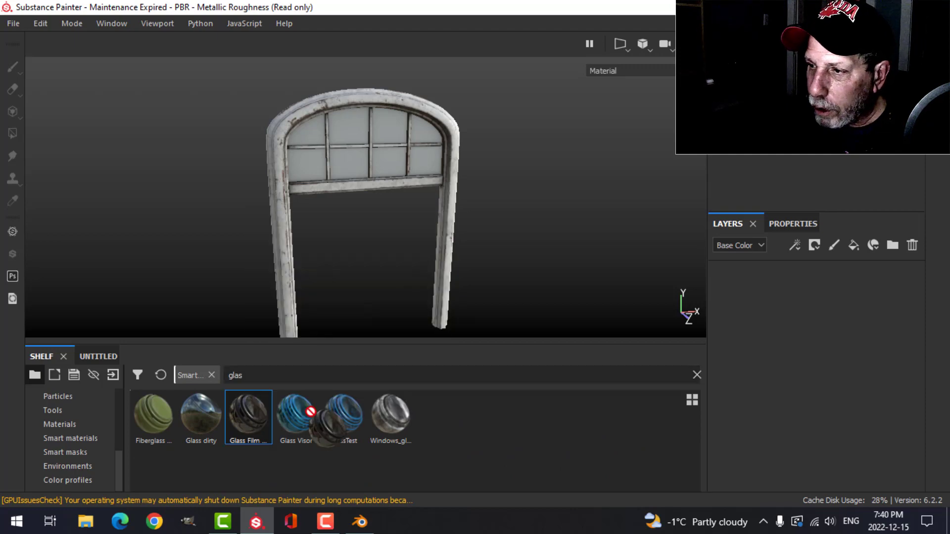
{"action": "double_click", "coordinate": [247, 416]}
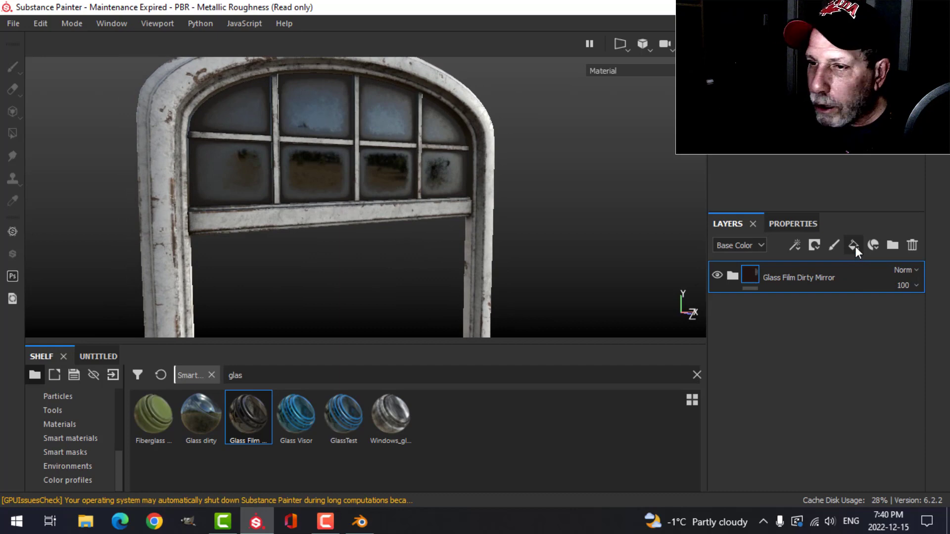
{"action": "left_click", "coordinate": [813, 244]}
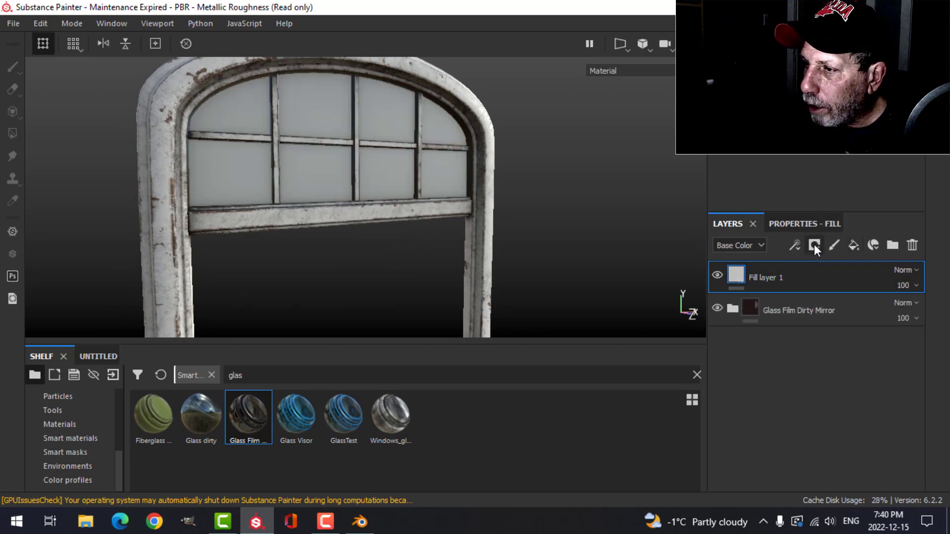
Limit the fill layer to the height channel at about -0.078 and show the particle presets
{"action": "left_click", "coordinate": [815, 244]}
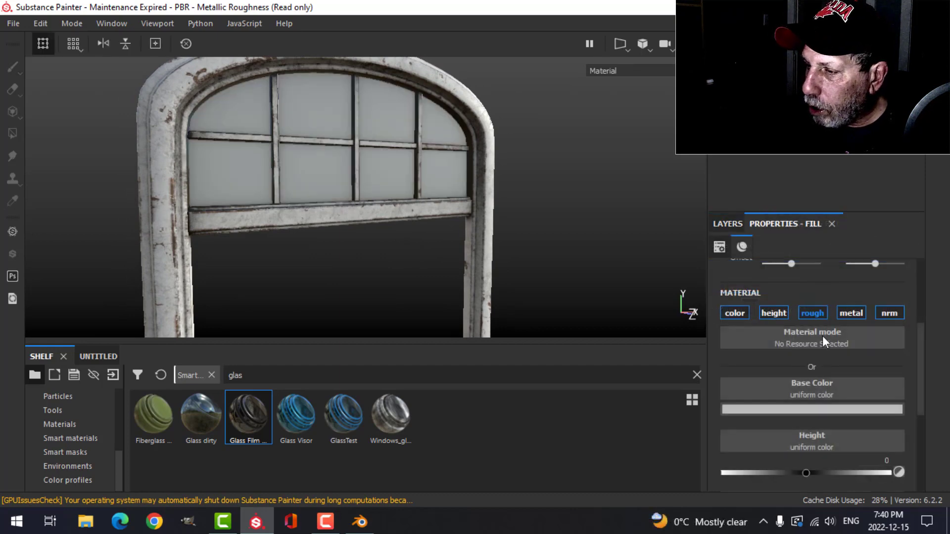
{"action": "left_click", "coordinate": [773, 311]}
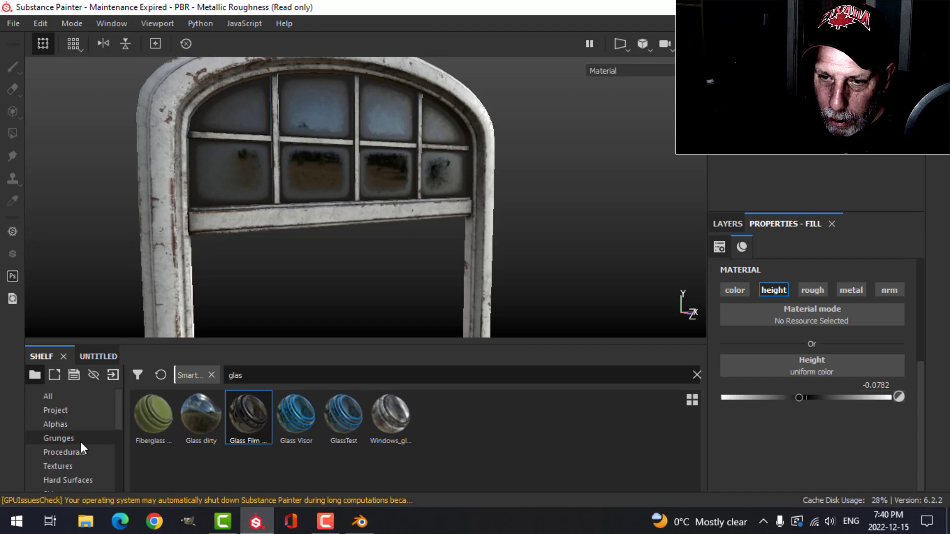
{"action": "scroll", "scroll_direction": "down", "scroll_amount": 3}
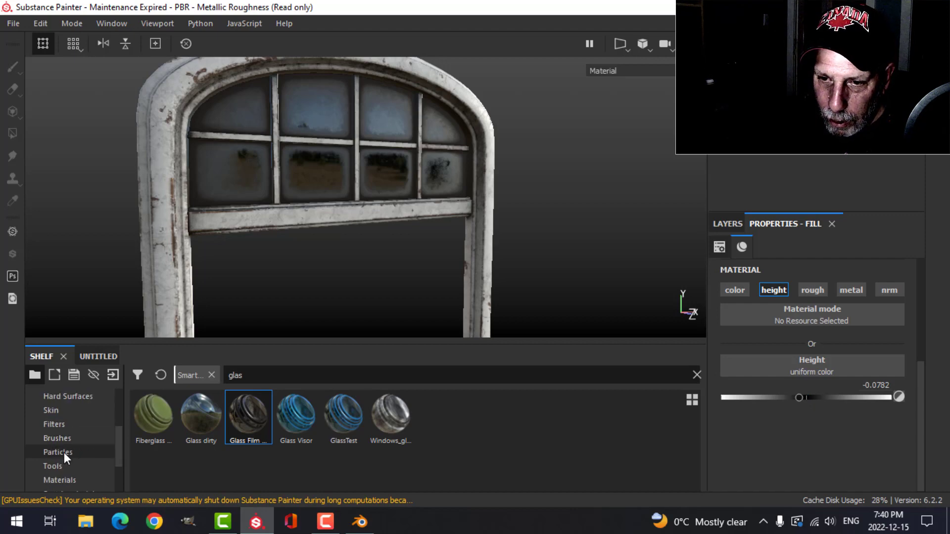
{"action": "left_click", "coordinate": [58, 452]}
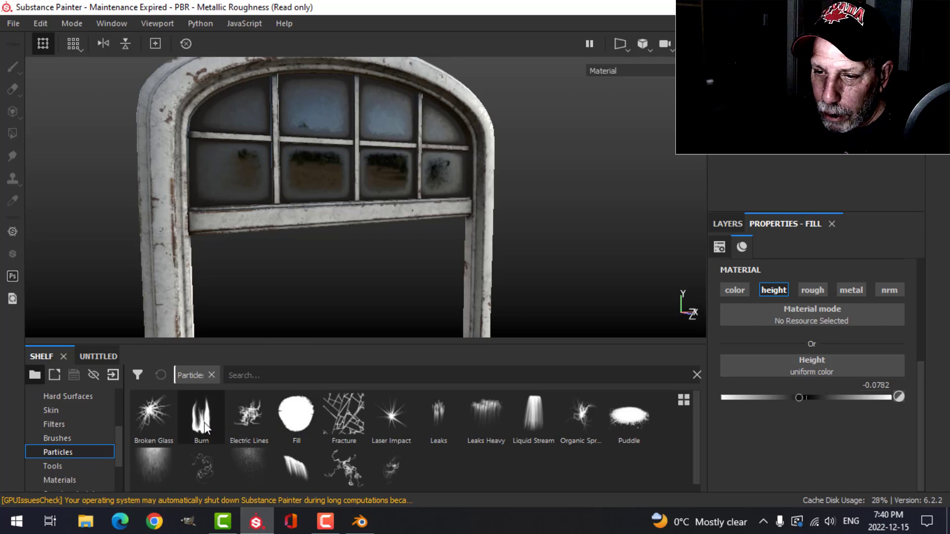
Pick the Rain particle brush over Broken Glass and adjust its emitter settings for the glass streaks
{"action": "left_click", "coordinate": [152, 417]}
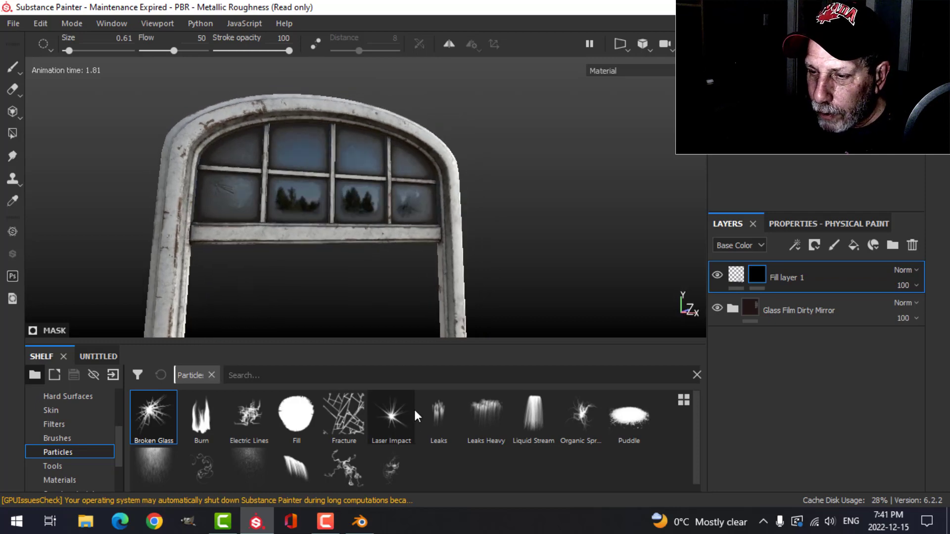
{"action": "mouse_move", "coordinate": [570, 430]}
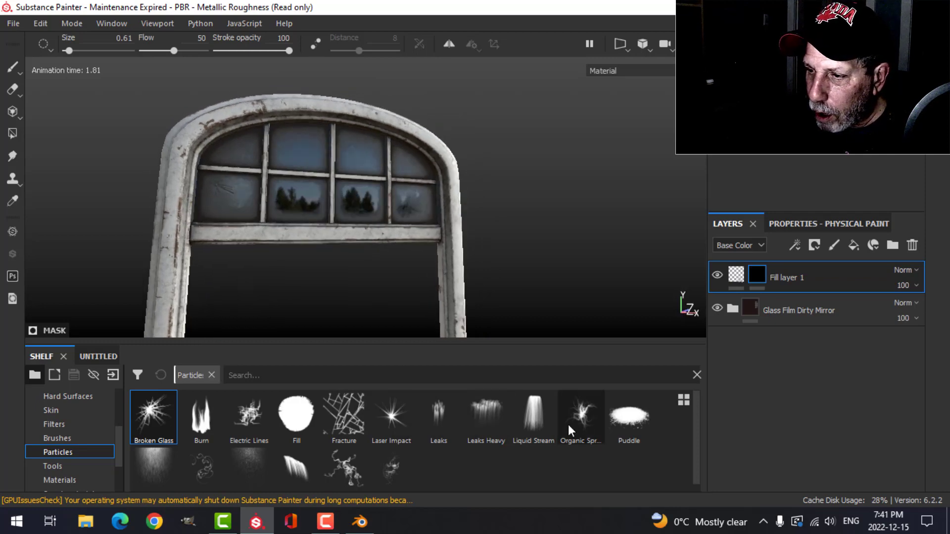
{"action": "mouse_move", "coordinate": [479, 429]}
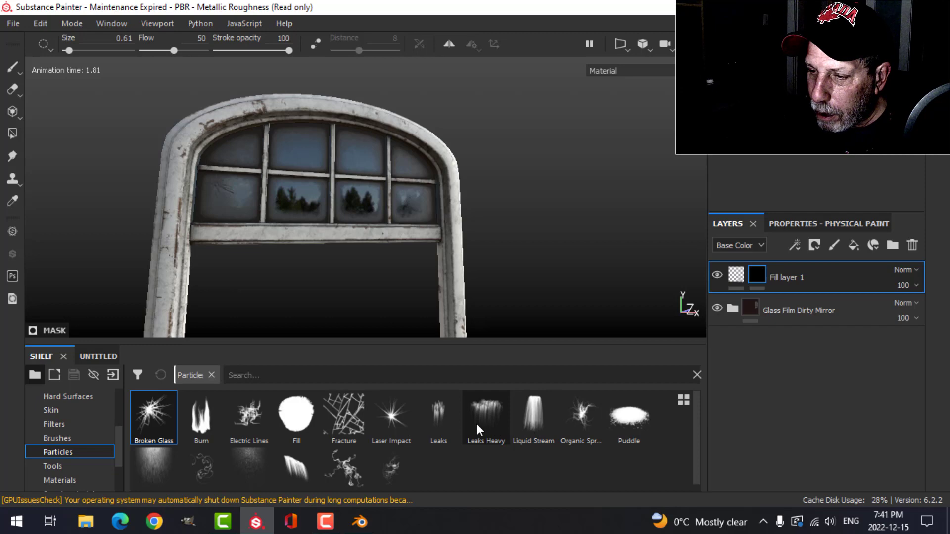
{"action": "scroll", "scroll_direction": "down", "scroll_amount": 3}
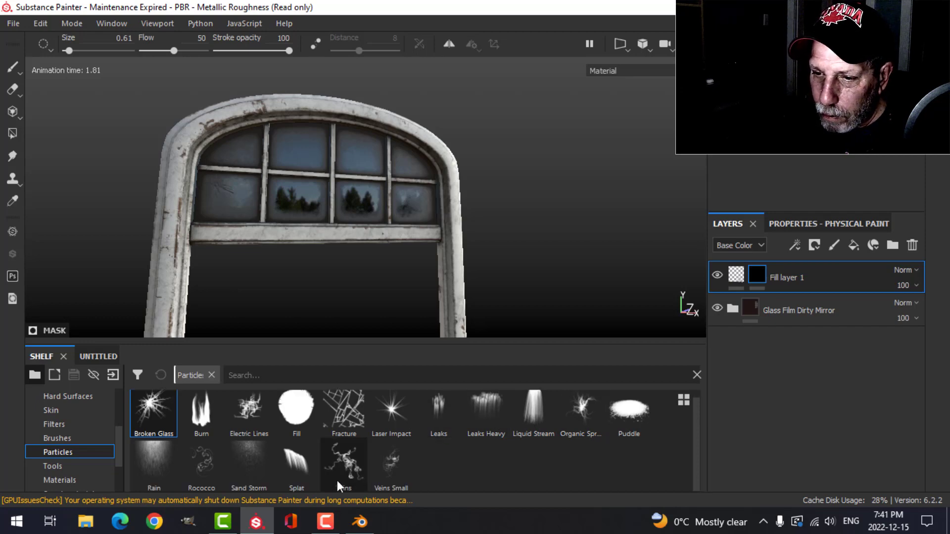
{"action": "left_click", "coordinate": [154, 465]}
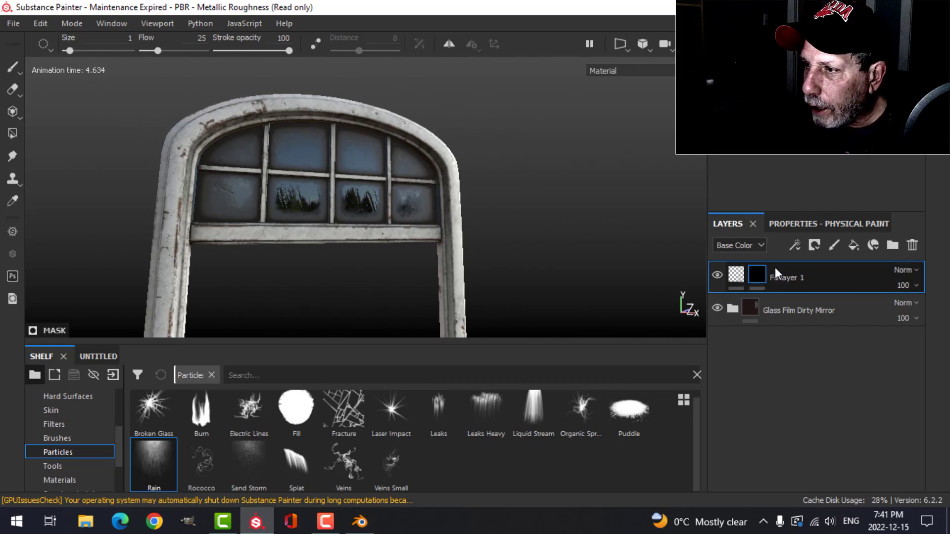
{"action": "left_click", "coordinate": [828, 224]}
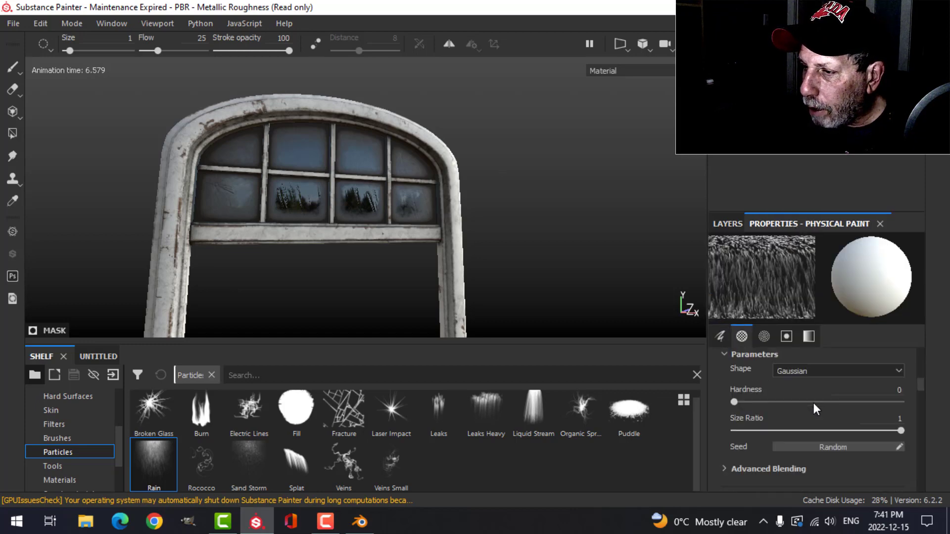
{"action": "scroll", "scroll_direction": "down", "scroll_amount": 3}
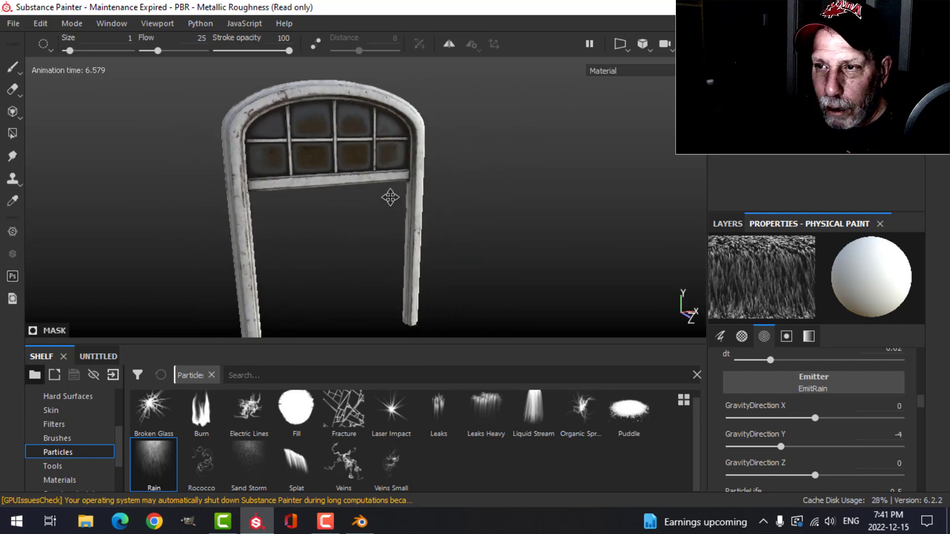
Load the DoorArch_DoorArchGlass PNG maps from the TEXTURES folder onto the arch panes
{"action": "left_click", "coordinate": [359, 521]}
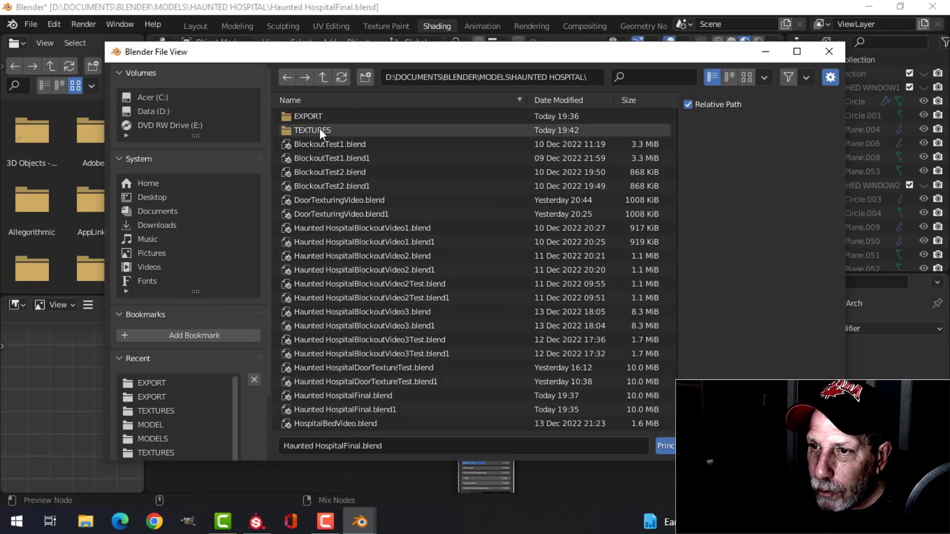
{"action": "double_click", "coordinate": [312, 130]}
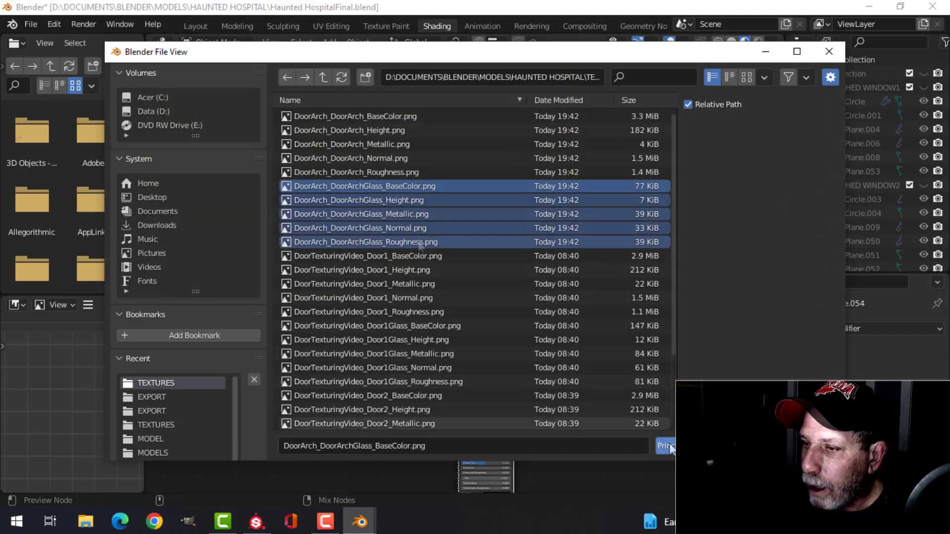
{"action": "left_click", "coordinate": [664, 446]}
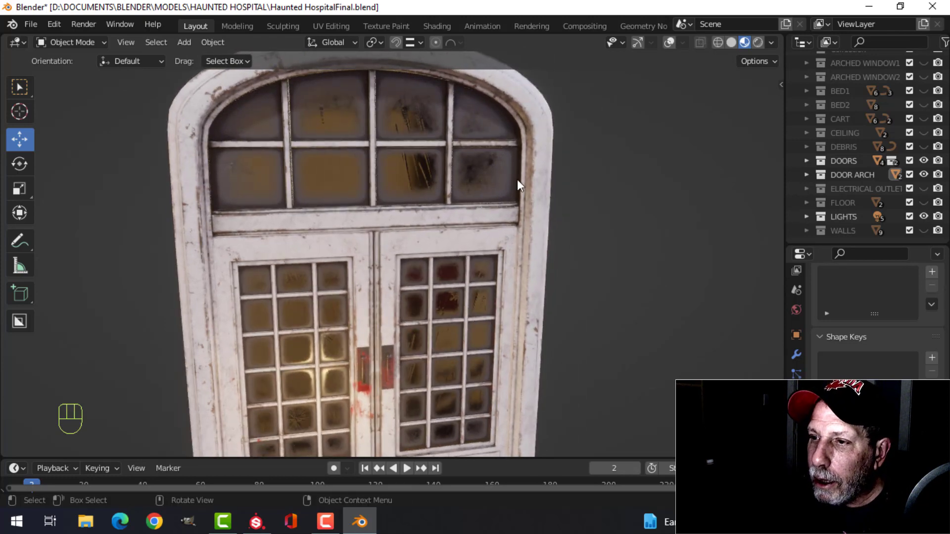
Delete one upper arch glass pane entirely in Edit Mode
{"action": "key", "text": "Tab"}
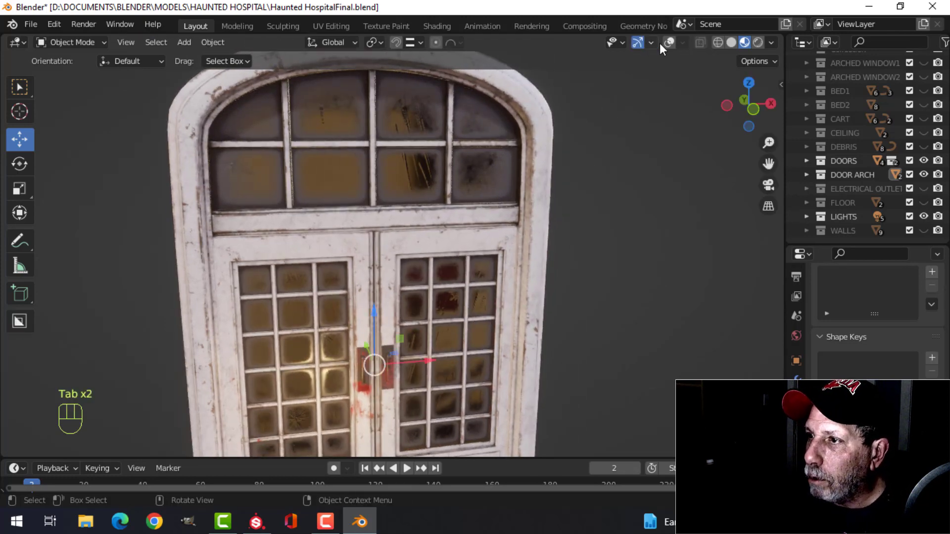
{"action": "key", "text": "Tab"}
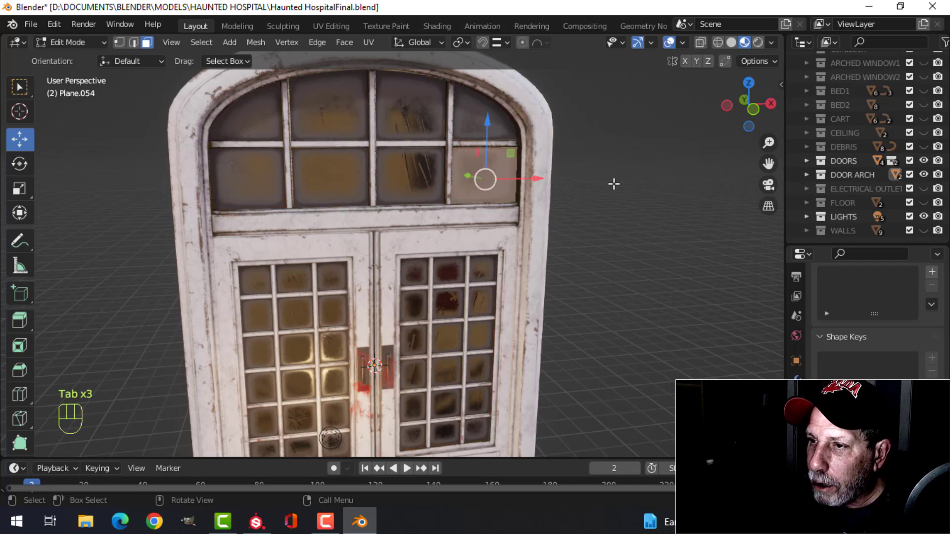
{"action": "key", "text": "x"}
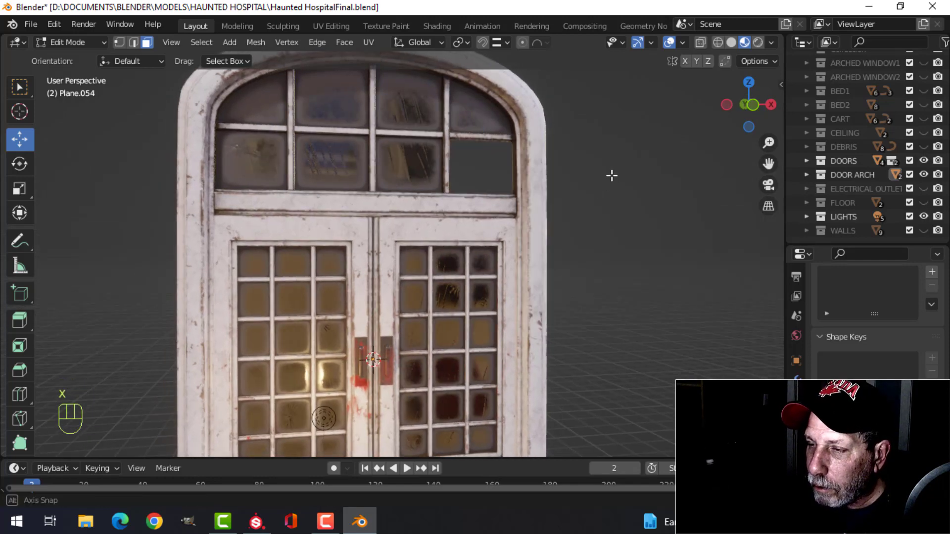
{"action": "key", "text": "Tab"}
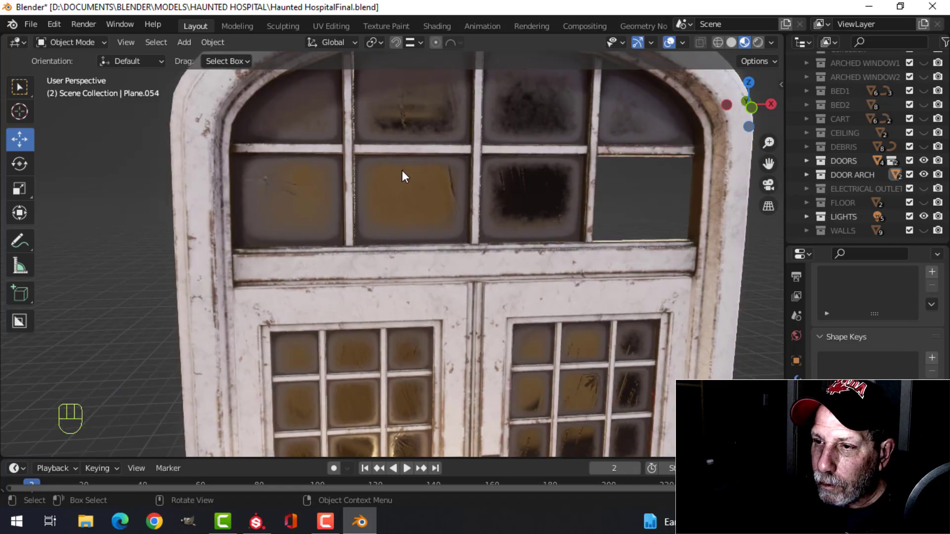
Knife-cut a jagged outline into another pane and delete the cut-out piece
{"action": "key", "text": "Tab"}
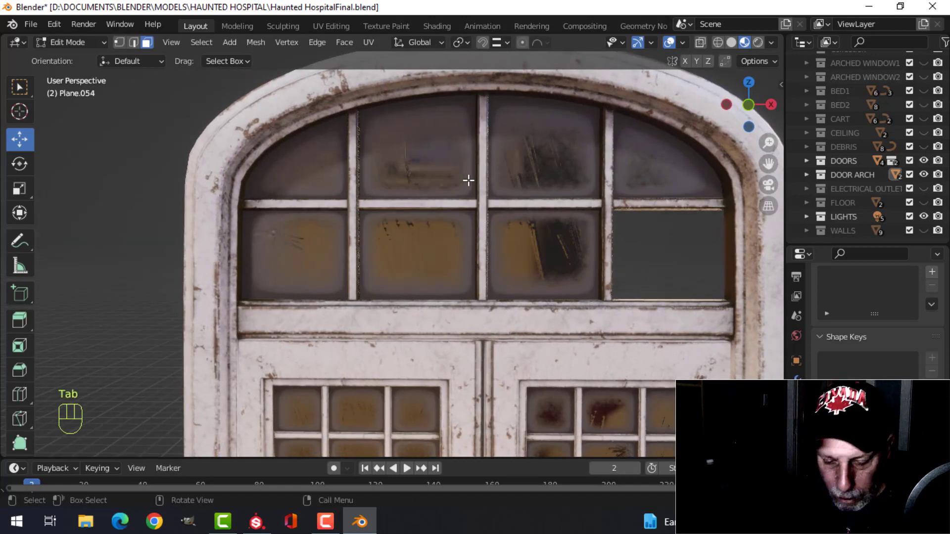
{"action": "key", "text": "k"}
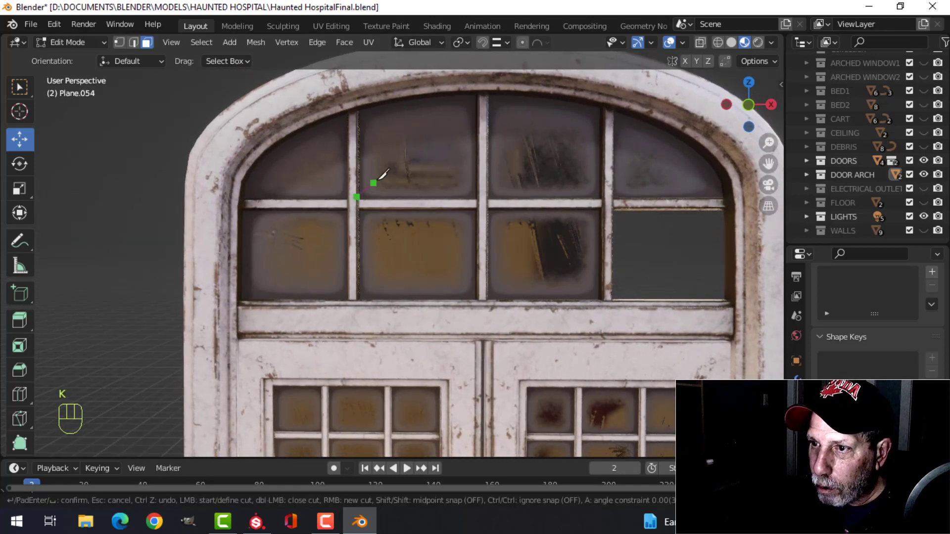
{"action": "mouse_move", "coordinate": [465, 130]}
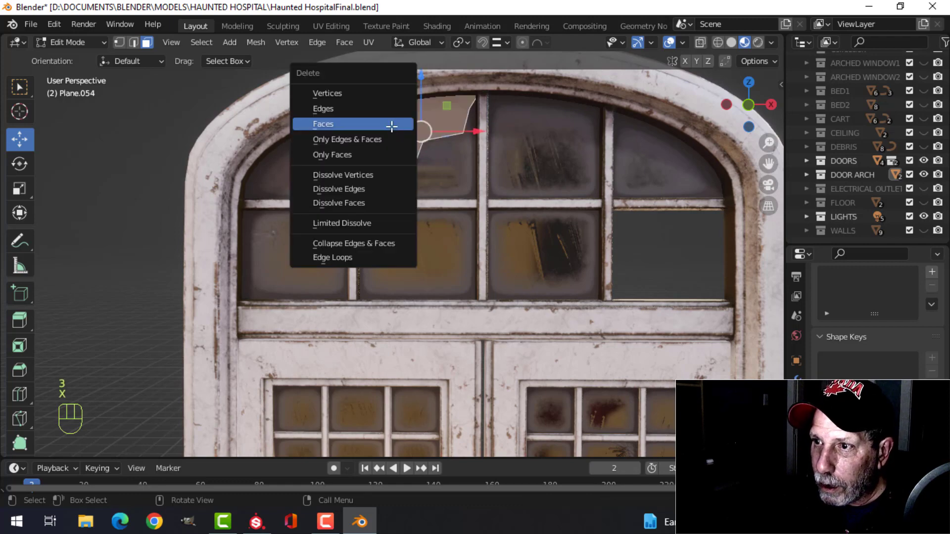
{"action": "left_click", "coordinate": [322, 124]}
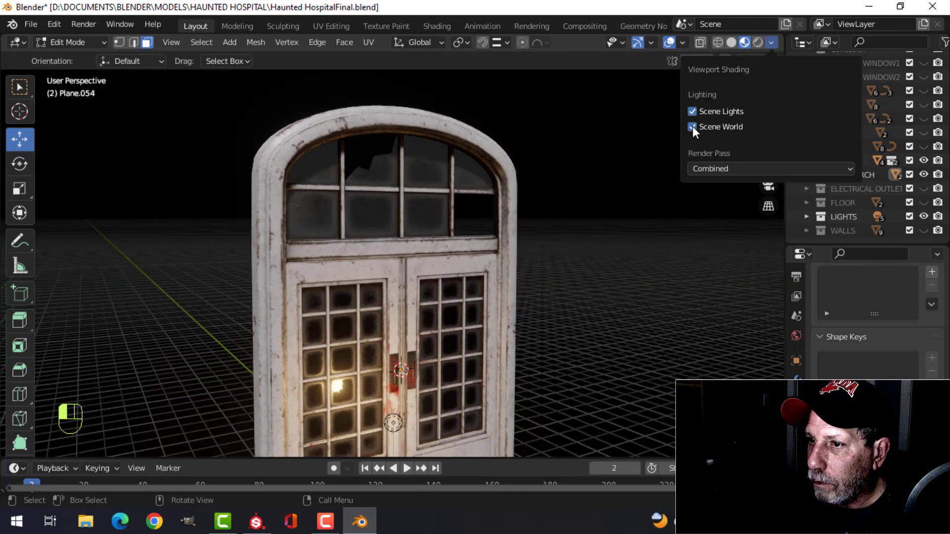
Disable Scene World lighting and duplicate the point light behind the arch with Specular 0
{"action": "left_click", "coordinate": [669, 43]}
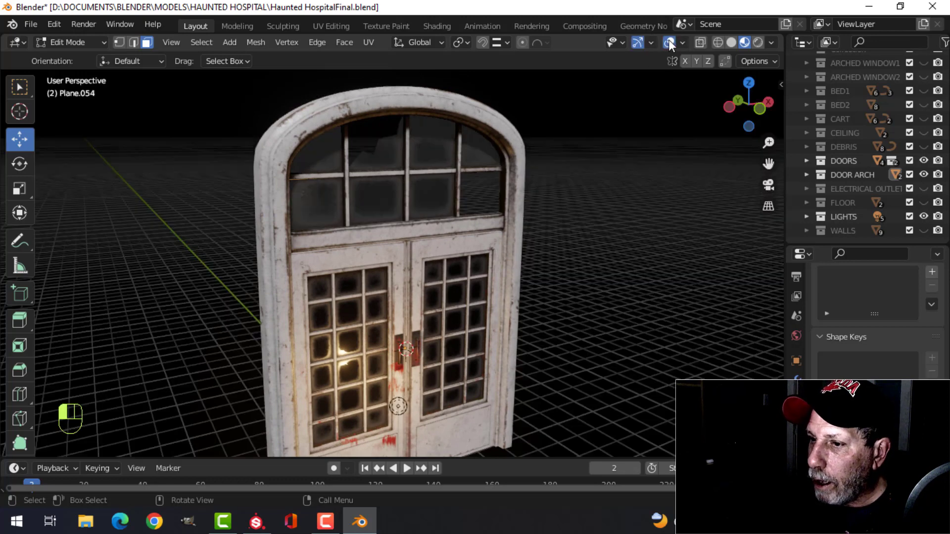
{"action": "key", "text": "Tab"}
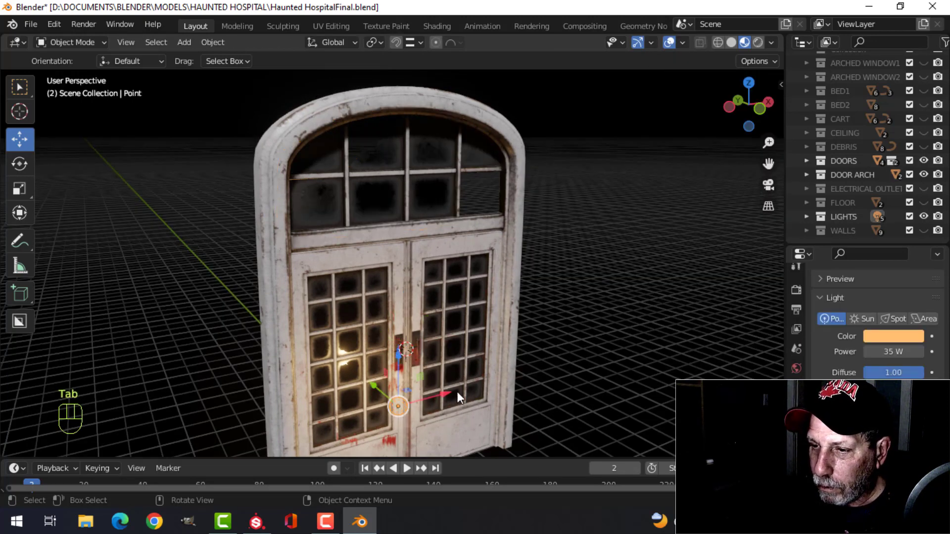
{"action": "key", "text": "shift+d"}
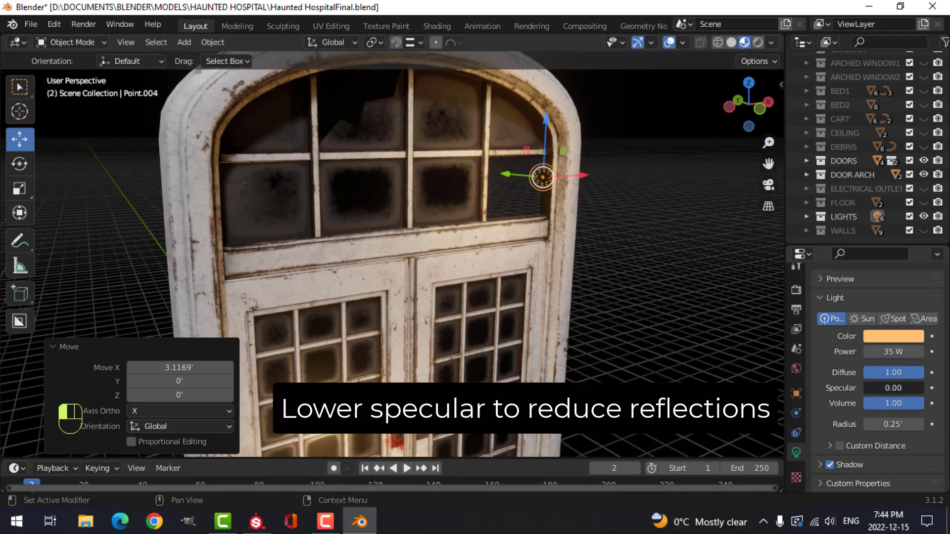
{"action": "left_click", "coordinate": [892, 388]}
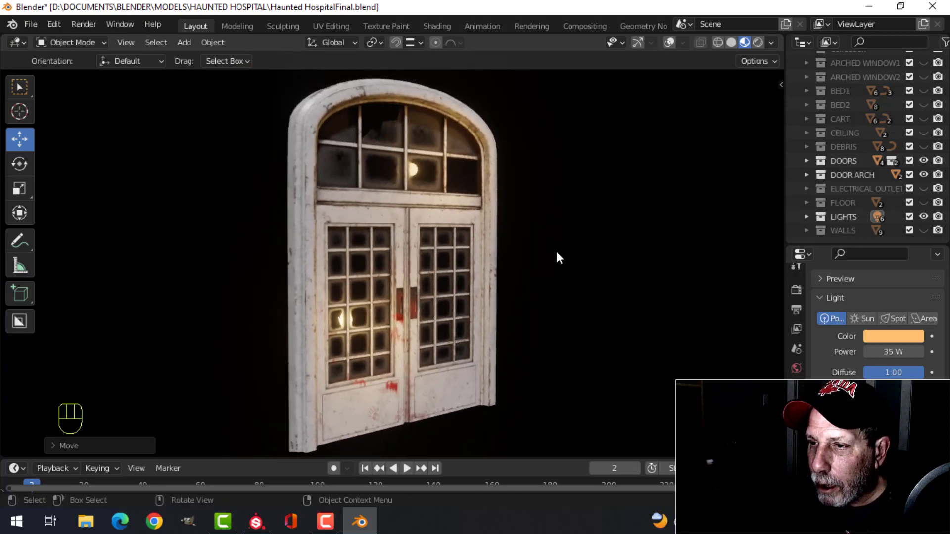
{"action": "scroll", "scroll_direction": "down", "scroll_amount": 3}
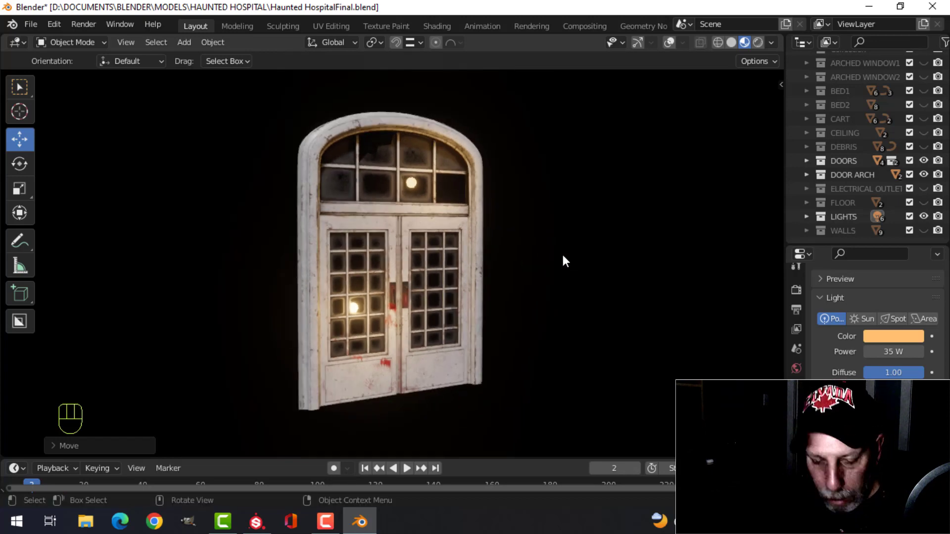